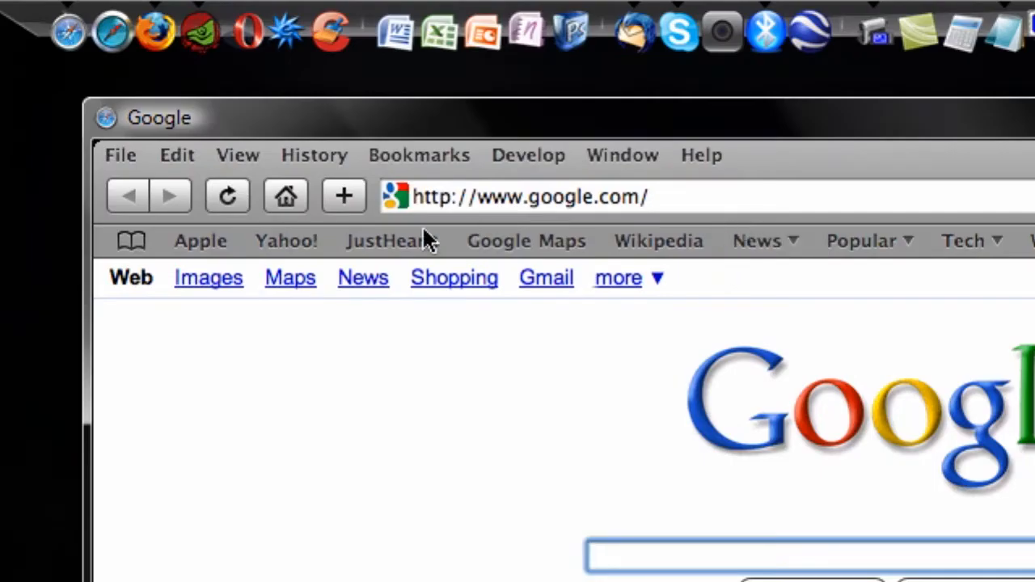
# - Use the Apple bookmark to load apple.com from the Google homepage
pyautogui.click(200, 240)
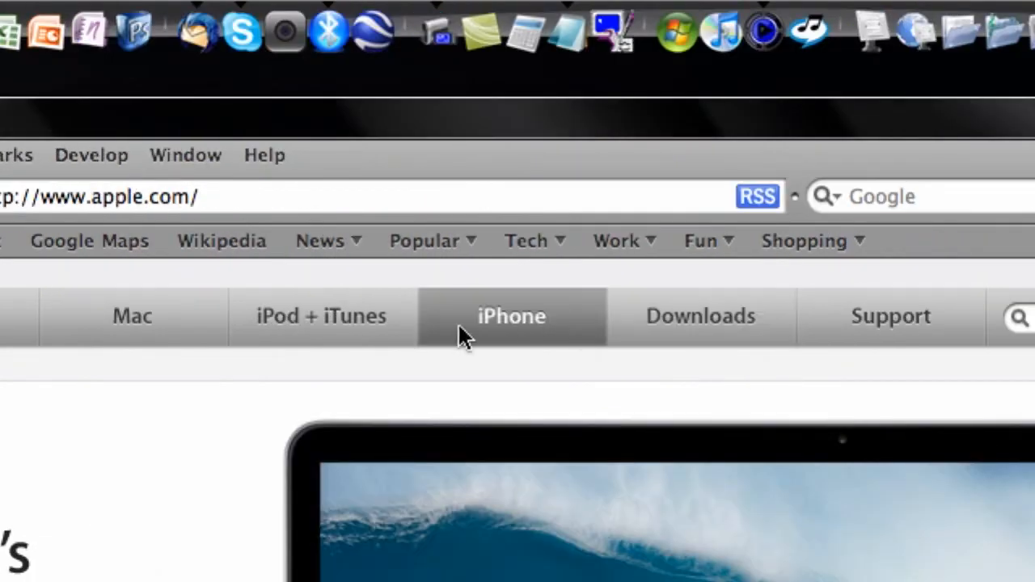
# - Open the iPod + iTunes section of apple.com
pyautogui.click(321, 316)
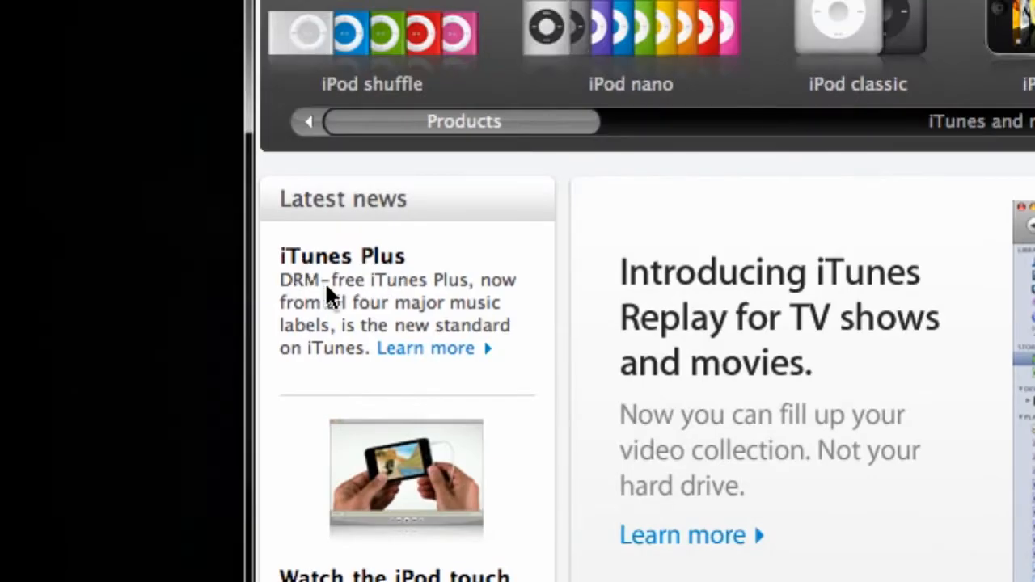
pyautogui.moveTo(456, 296)
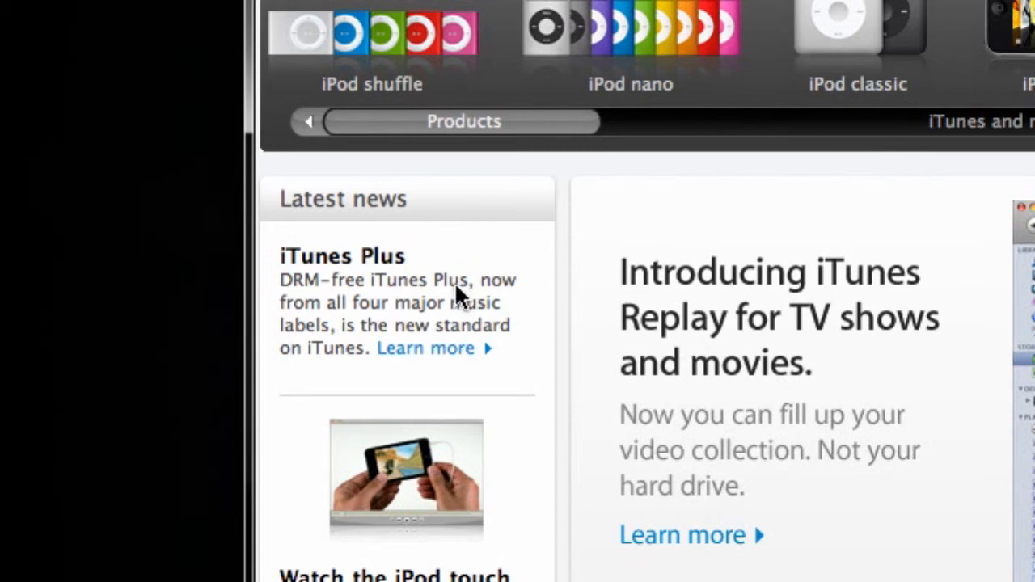
pyautogui.moveTo(420, 356)
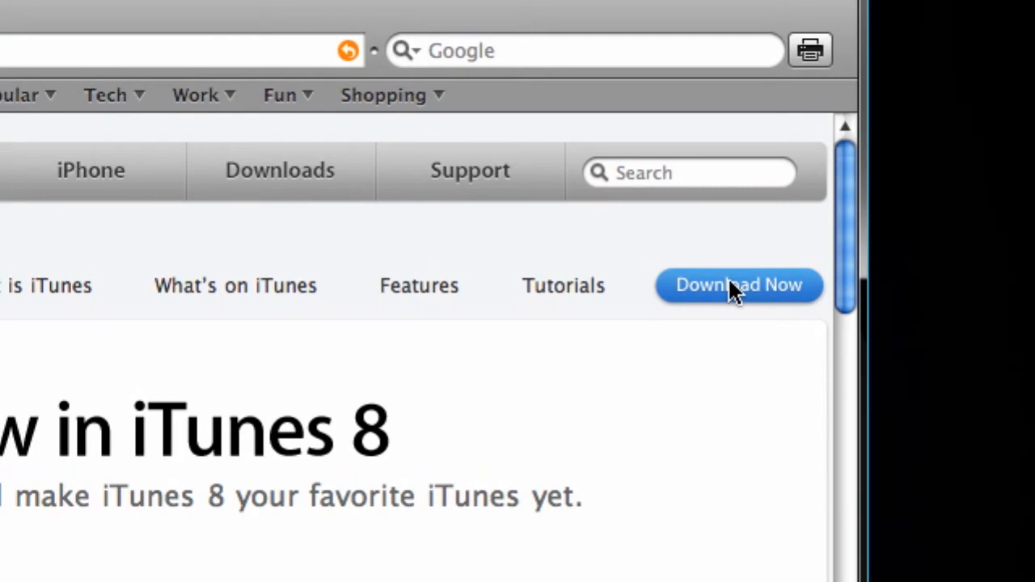
# - Choose Download Now on the iTunes page to open the iTunes 8 download form
pyautogui.click(738, 285)
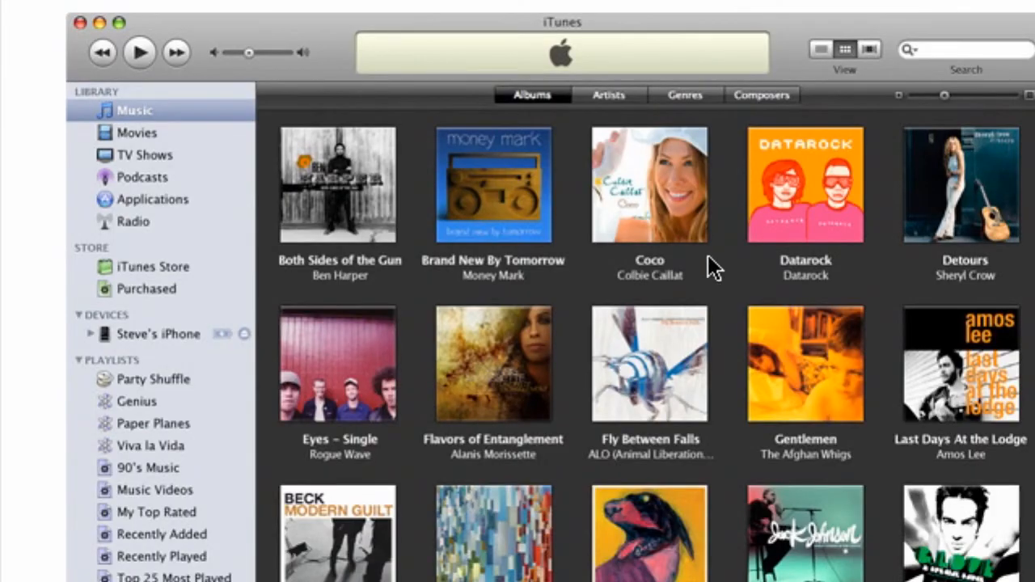
pyautogui.moveTo(710, 251)
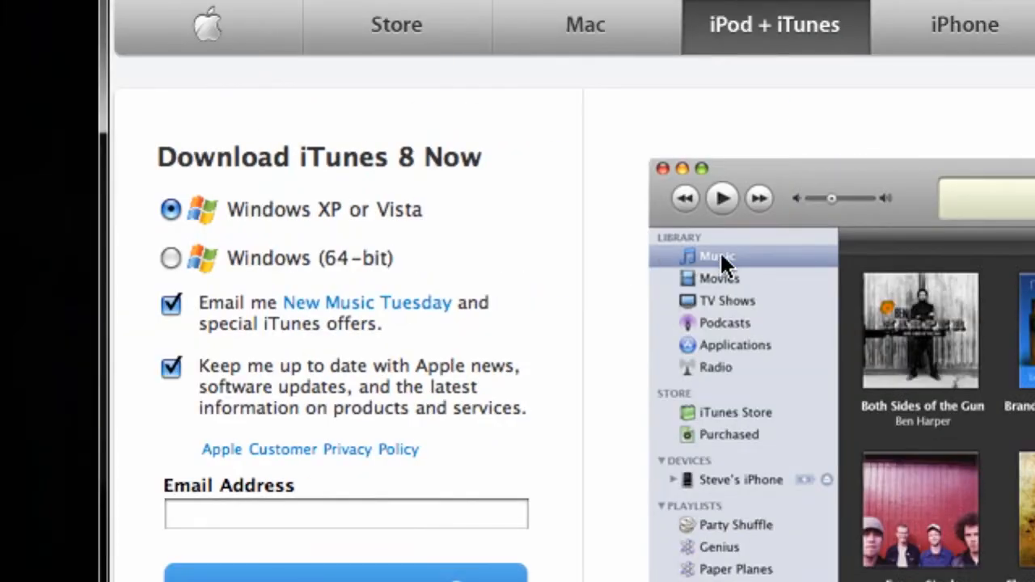
pyautogui.moveTo(618, 271)
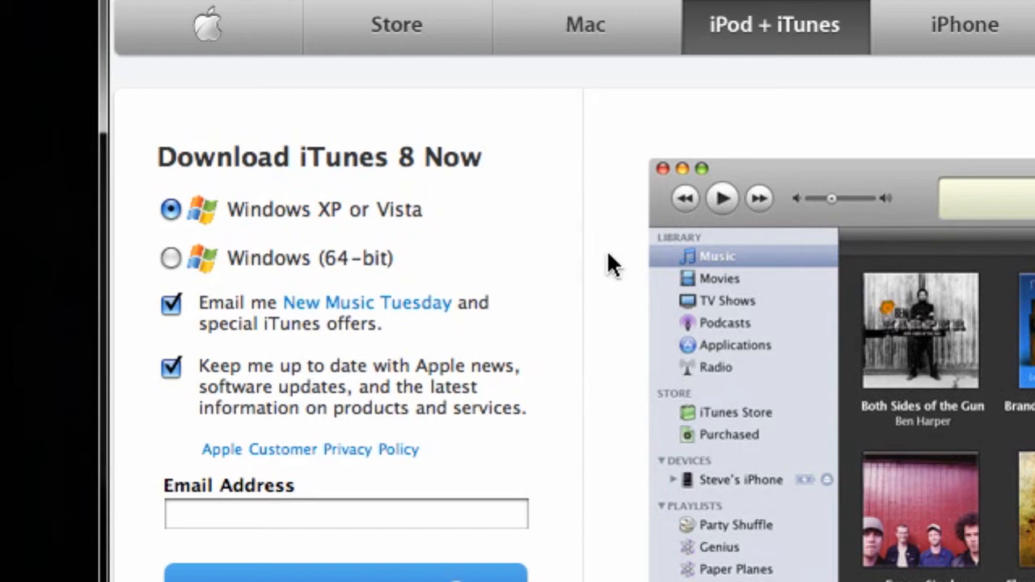
pyautogui.moveTo(606, 311)
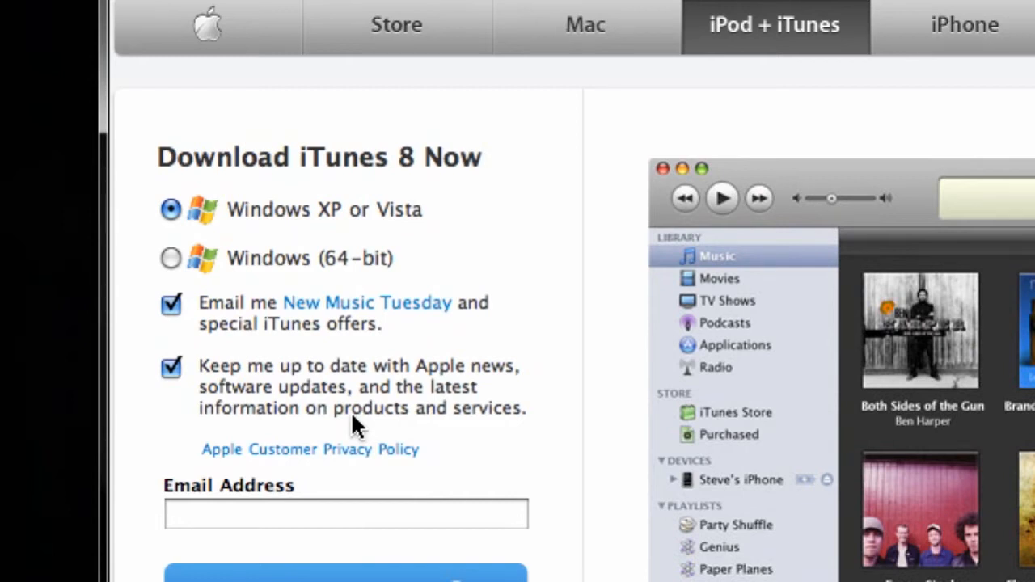
pyautogui.moveTo(368, 425)
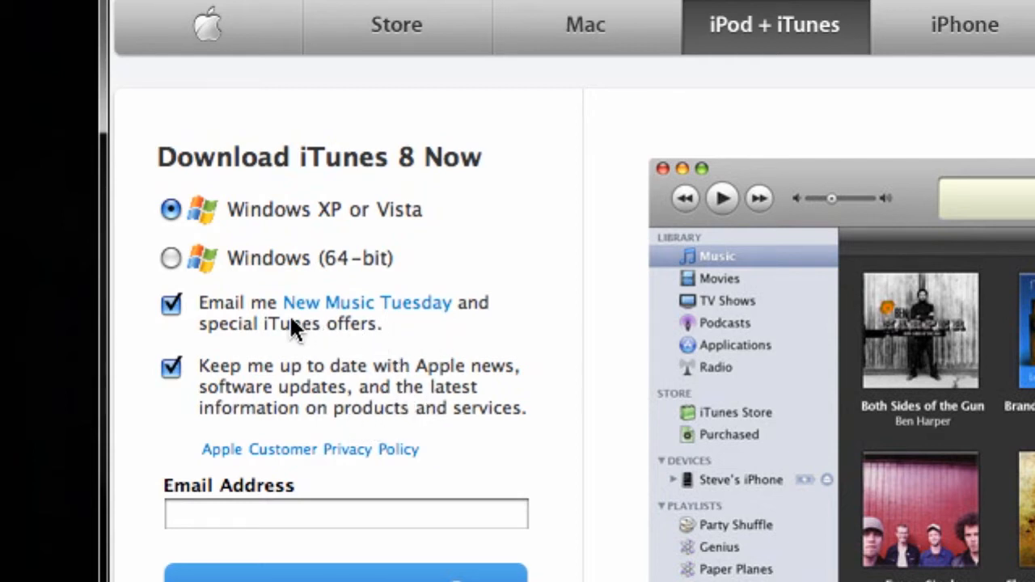
# - Turn off New Music Tuesday emails and keep Windows XP or Vista selected
pyautogui.click(170, 304)
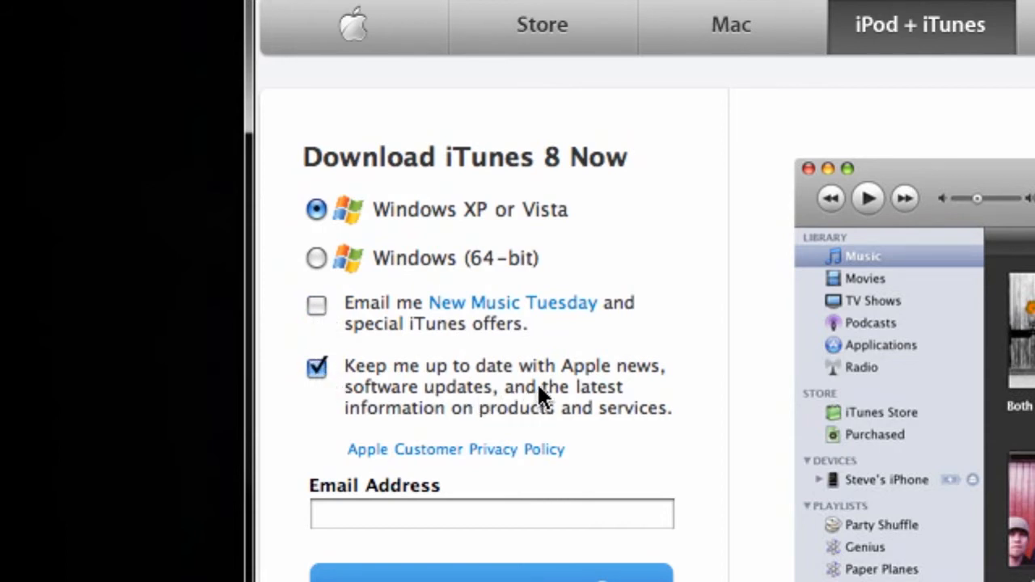
pyautogui.moveTo(610, 380)
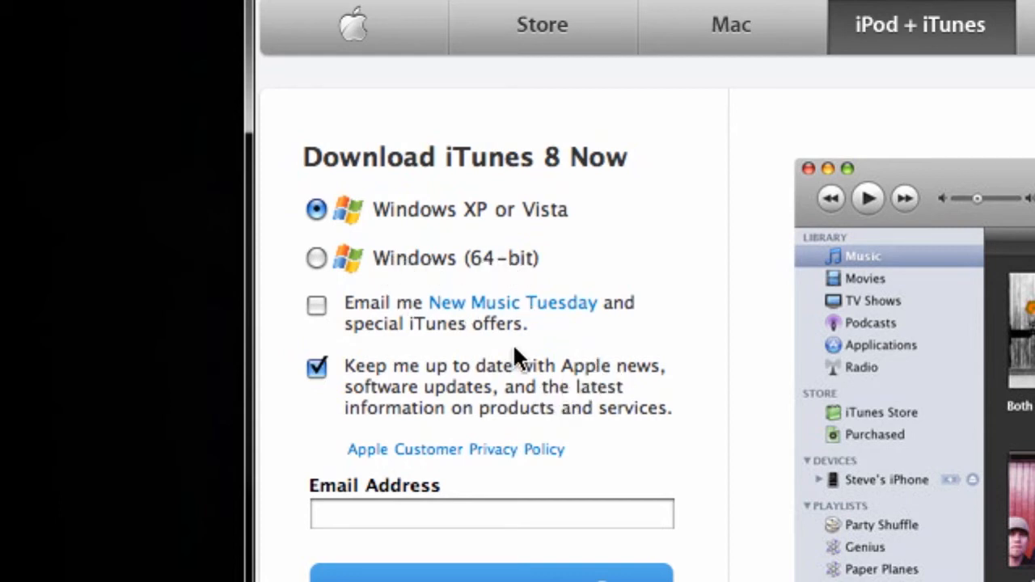
pyautogui.moveTo(506, 275)
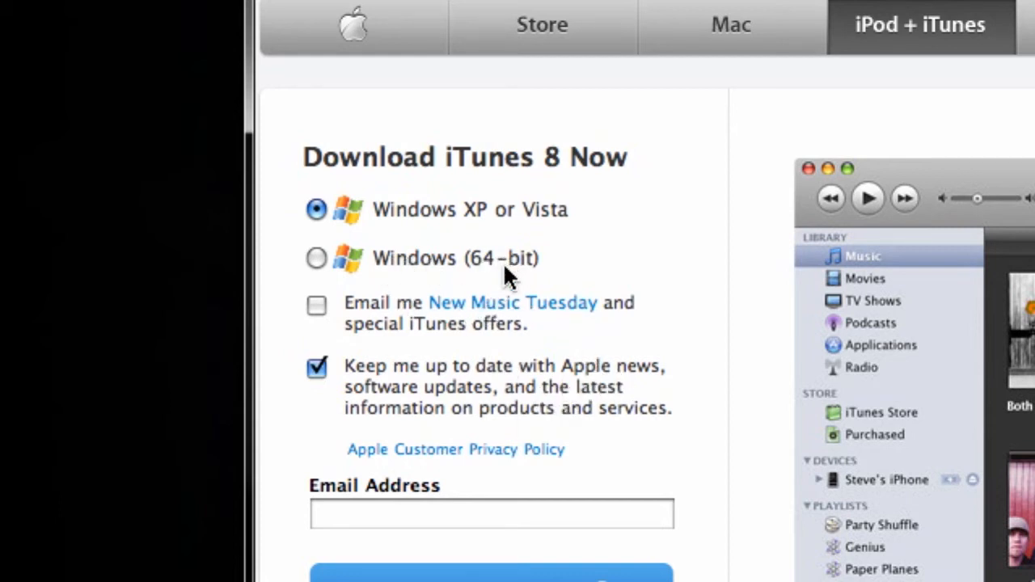
pyautogui.click(316, 258)
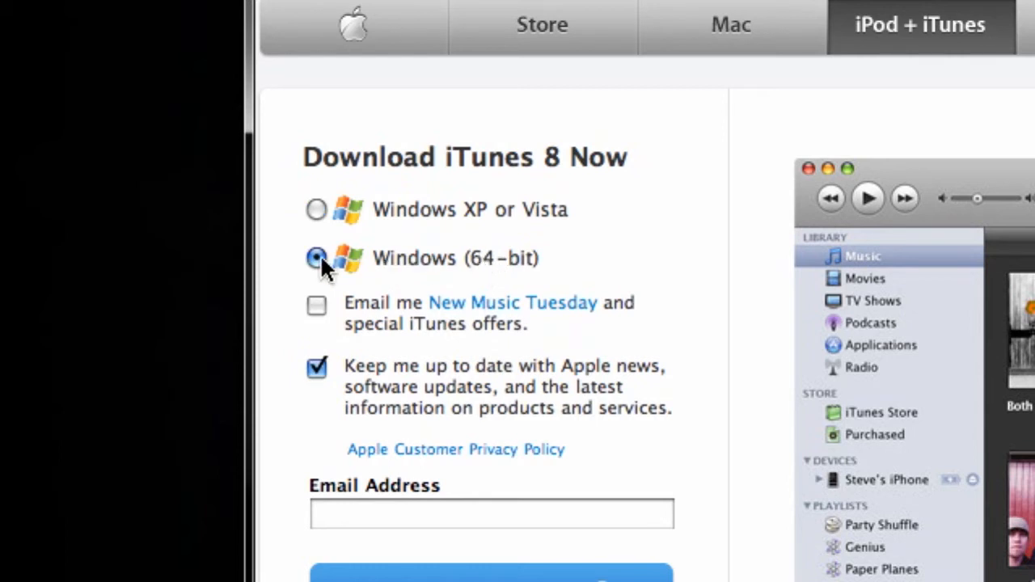
pyautogui.click(315, 209)
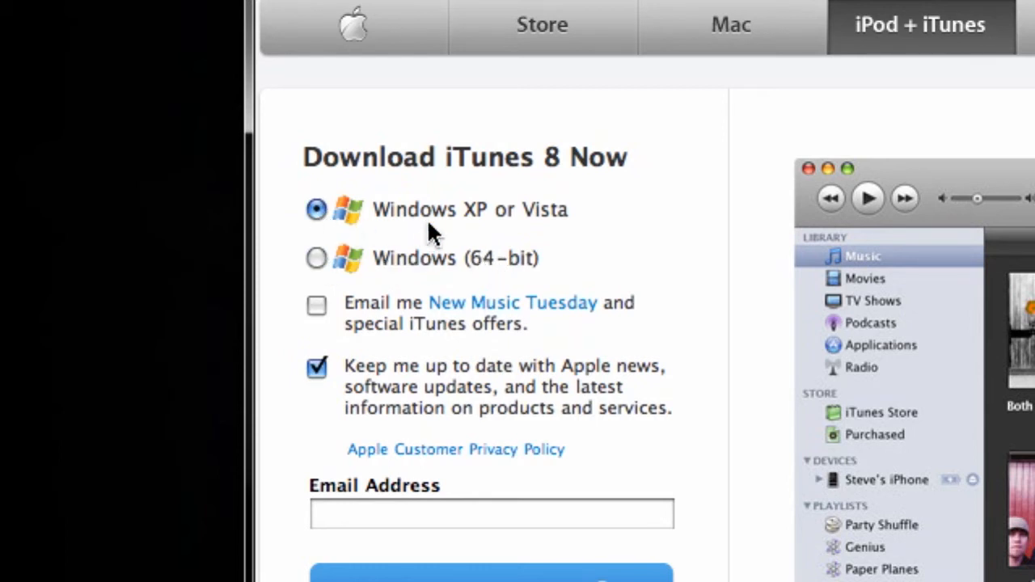
pyautogui.moveTo(513, 208)
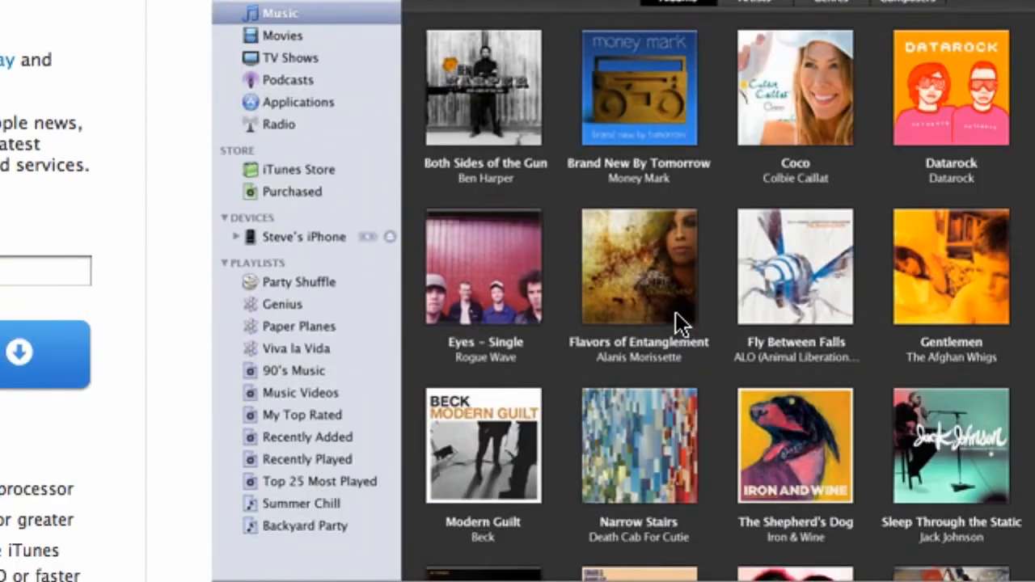
# - Scroll down the download form to start the iTunes 8 download
pyautogui.scroll(-3)
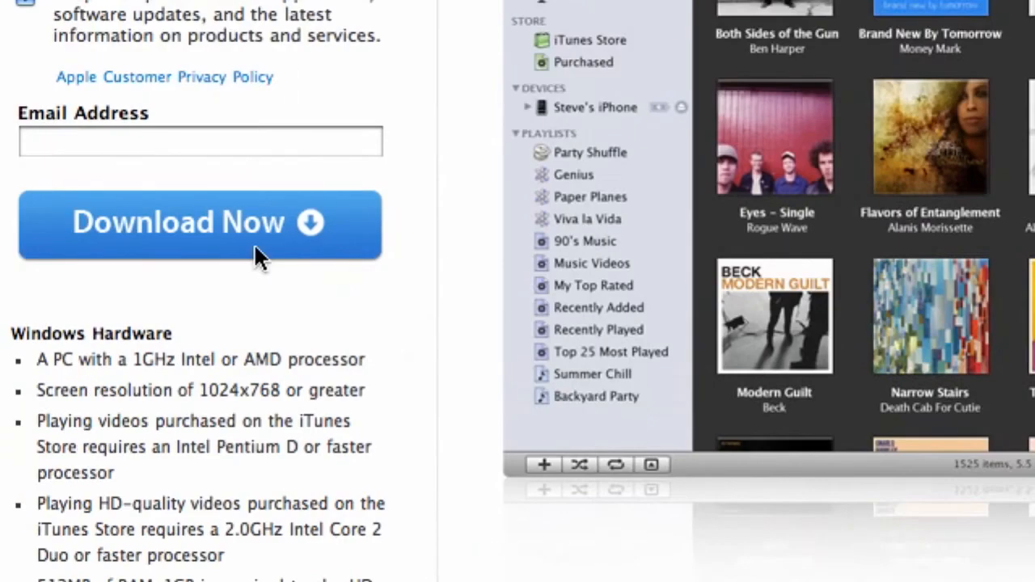
pyautogui.scroll(-3)
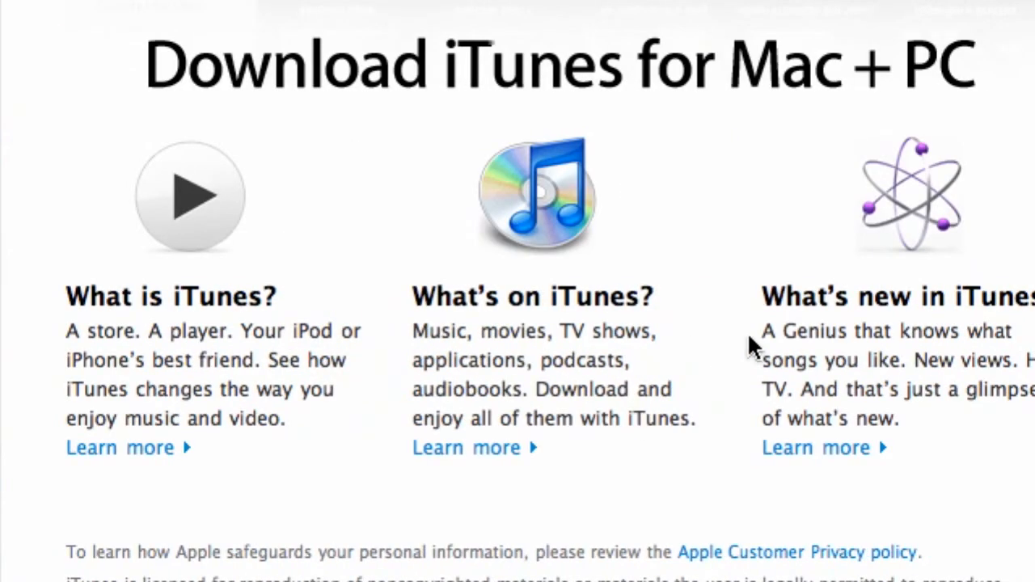
pyautogui.scroll(-3)
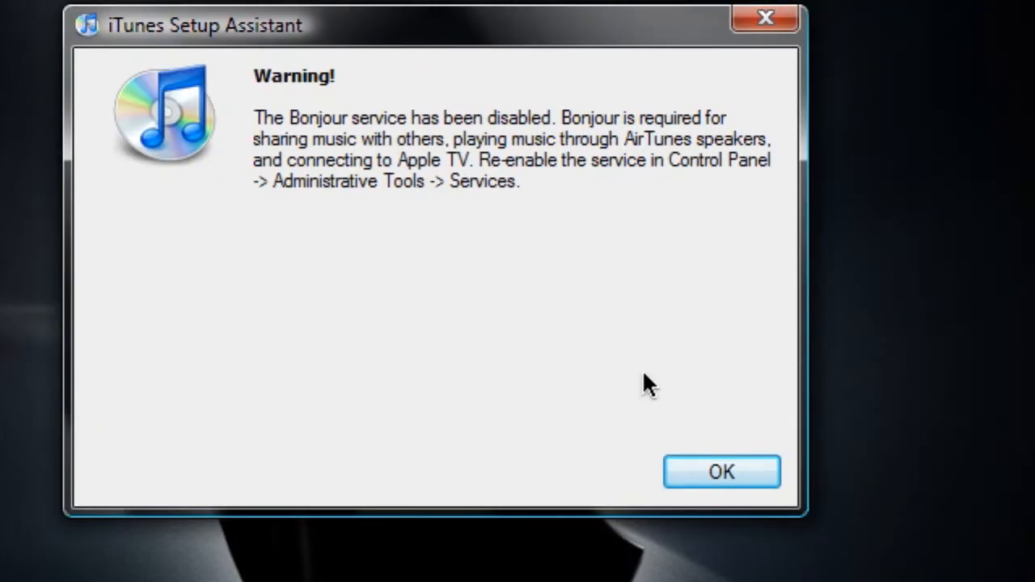
# - Dismiss the Bonjour service warning and turn on Genius to reach the Apple ID sign-in
pyautogui.click(720, 471)
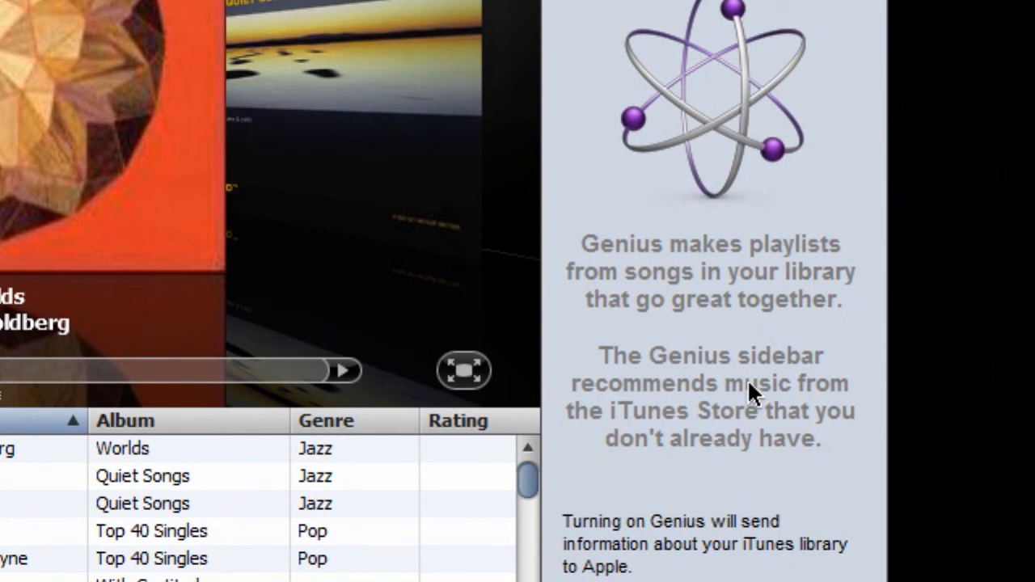
pyautogui.moveTo(752, 404)
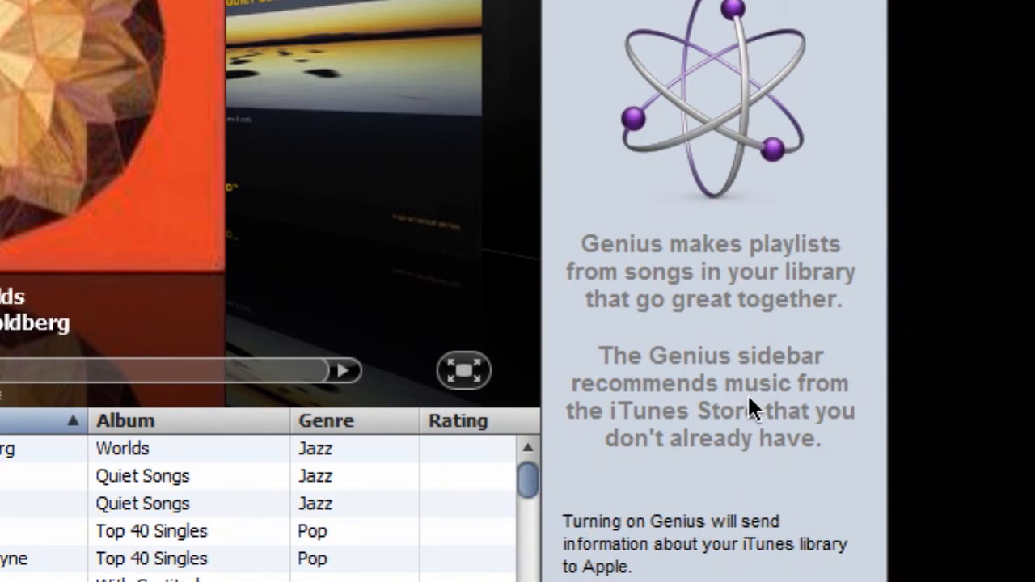
pyautogui.moveTo(706, 416)
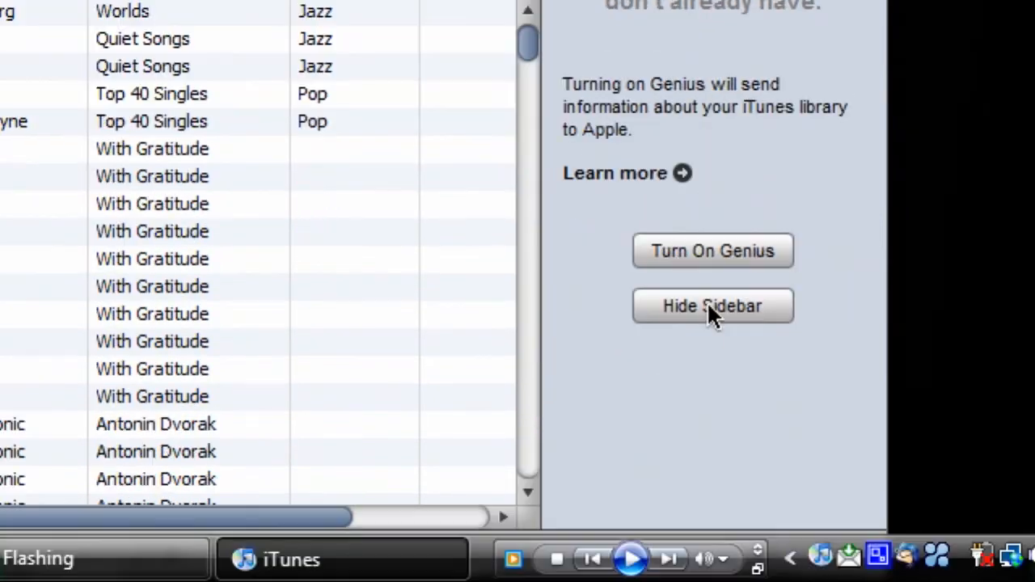
pyautogui.moveTo(713, 251)
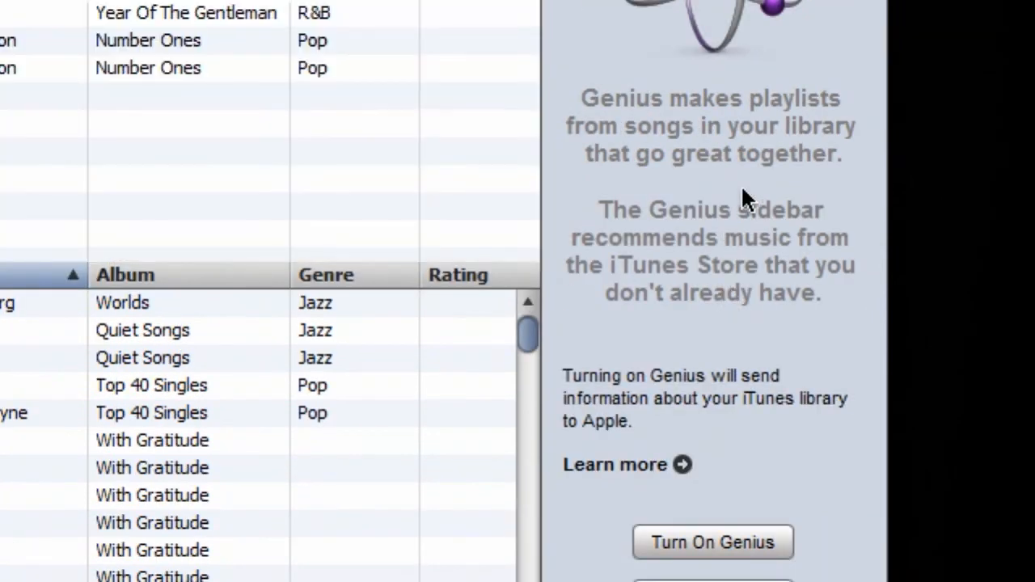
pyautogui.click(712, 542)
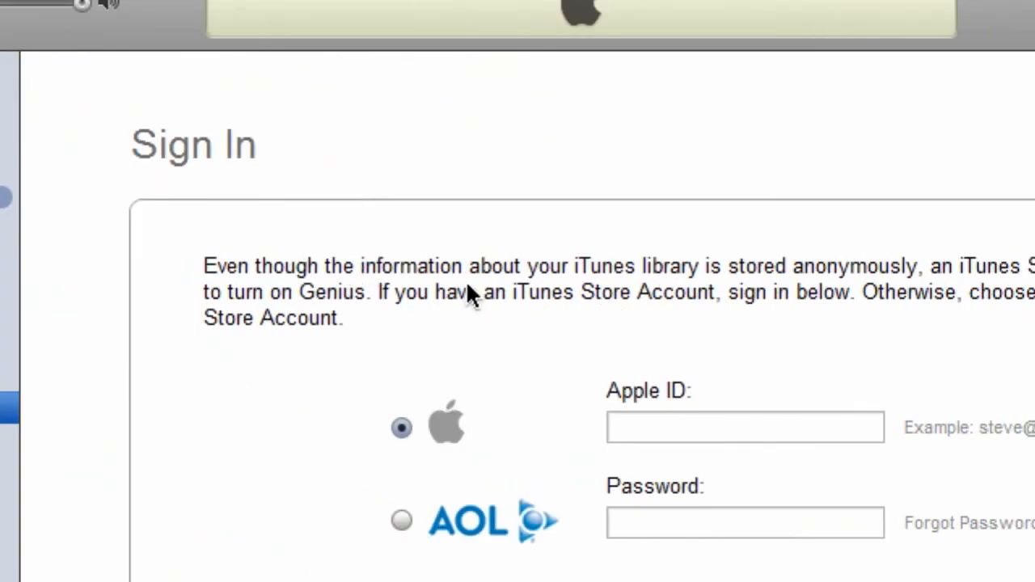